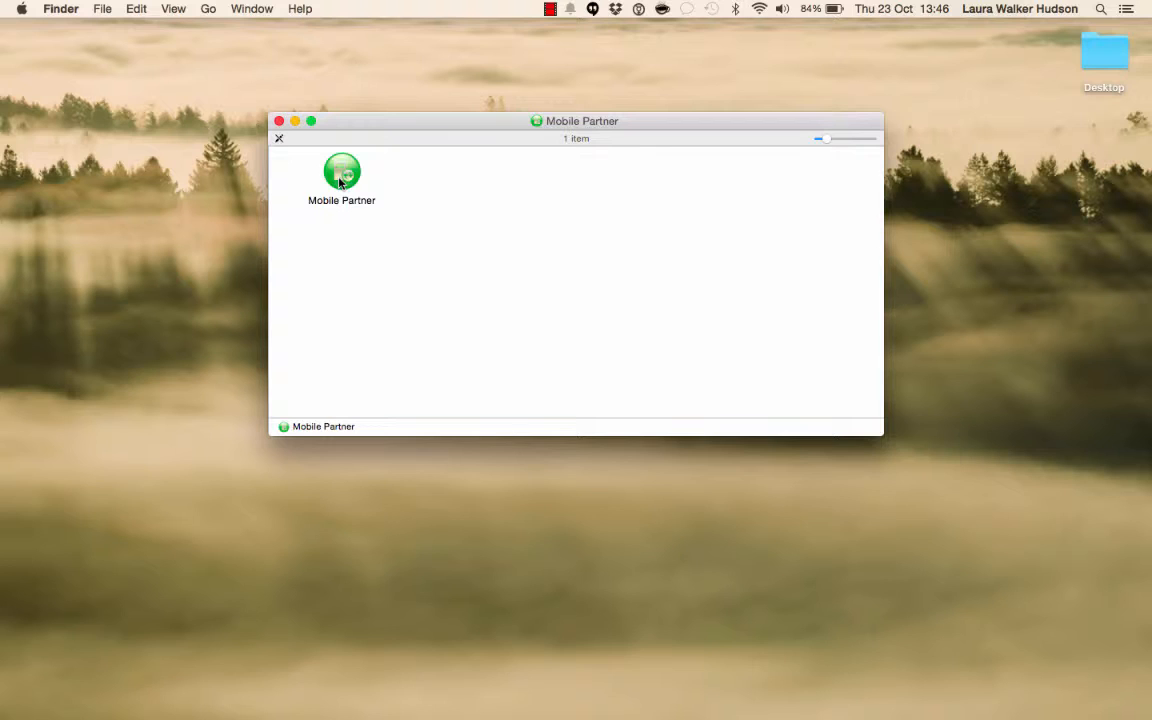
- Launch Mobile Partner from Finder so it detects the modem on AT&T EDGE
click(341, 172)
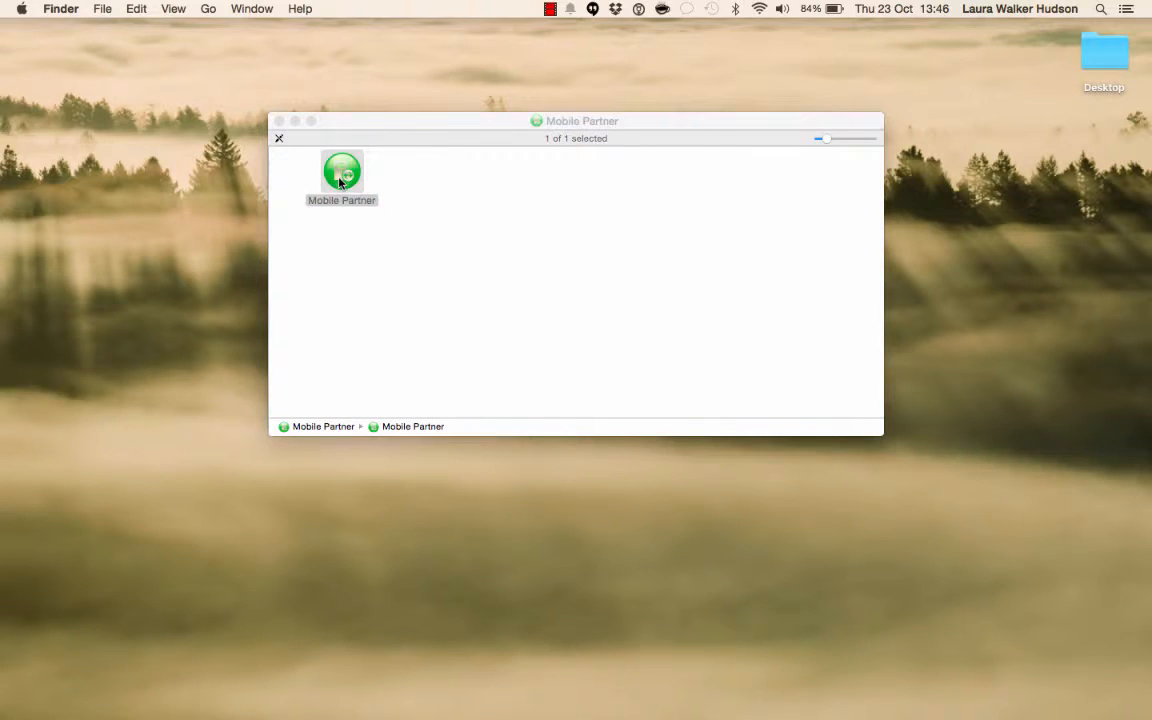
double_click(342, 172)
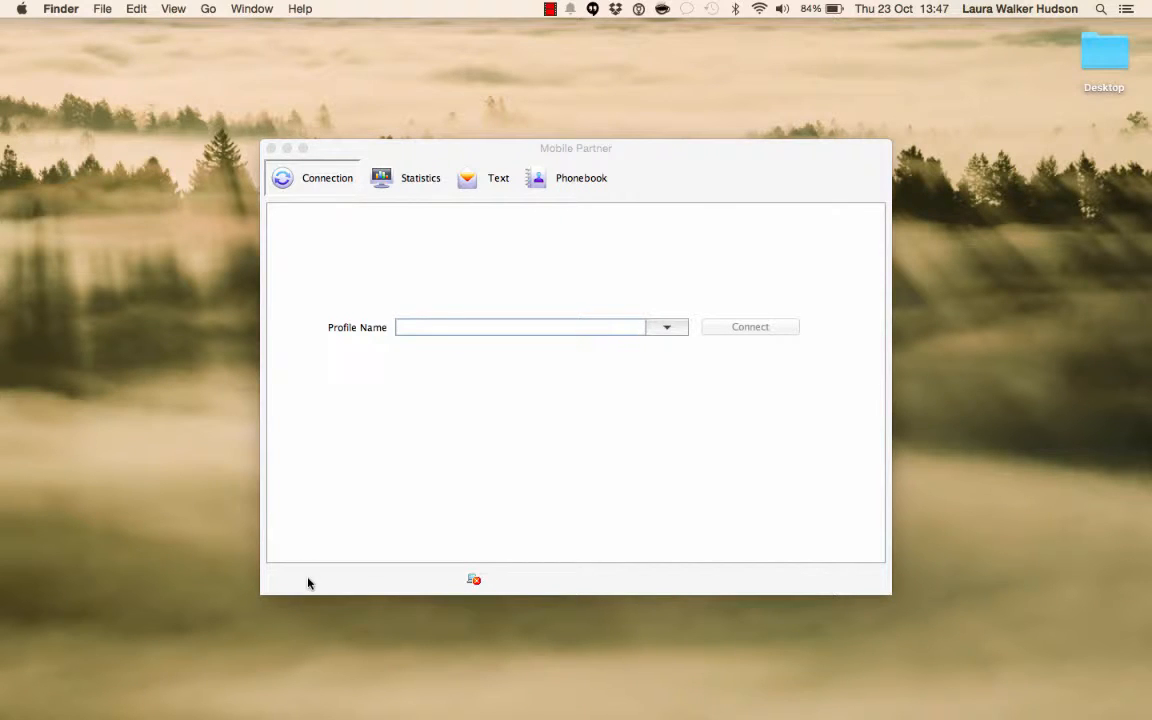
mouse_move(406, 453)
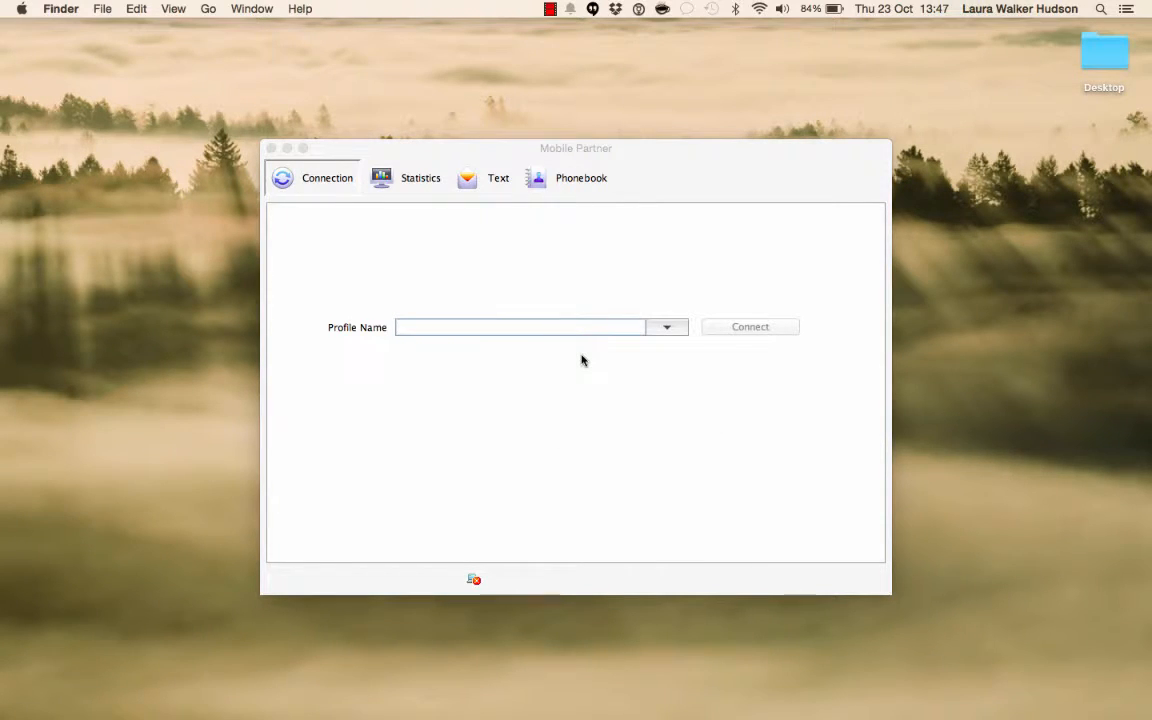
mouse_move(500, 440)
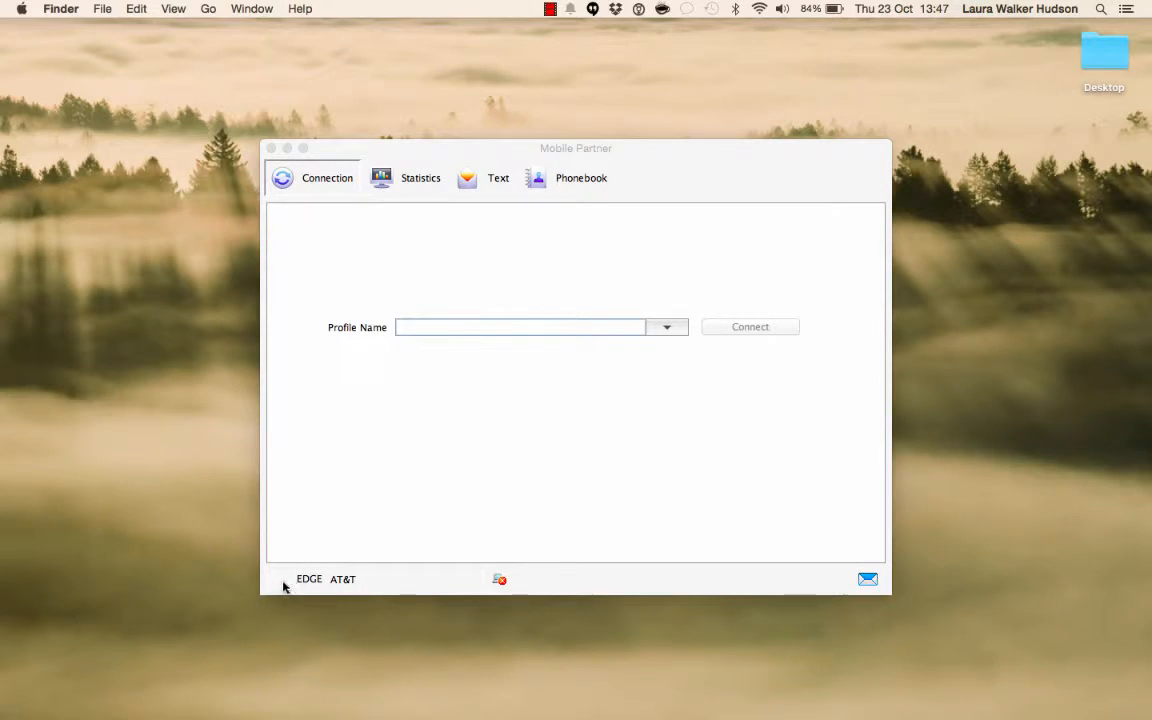
mouse_move(350, 593)
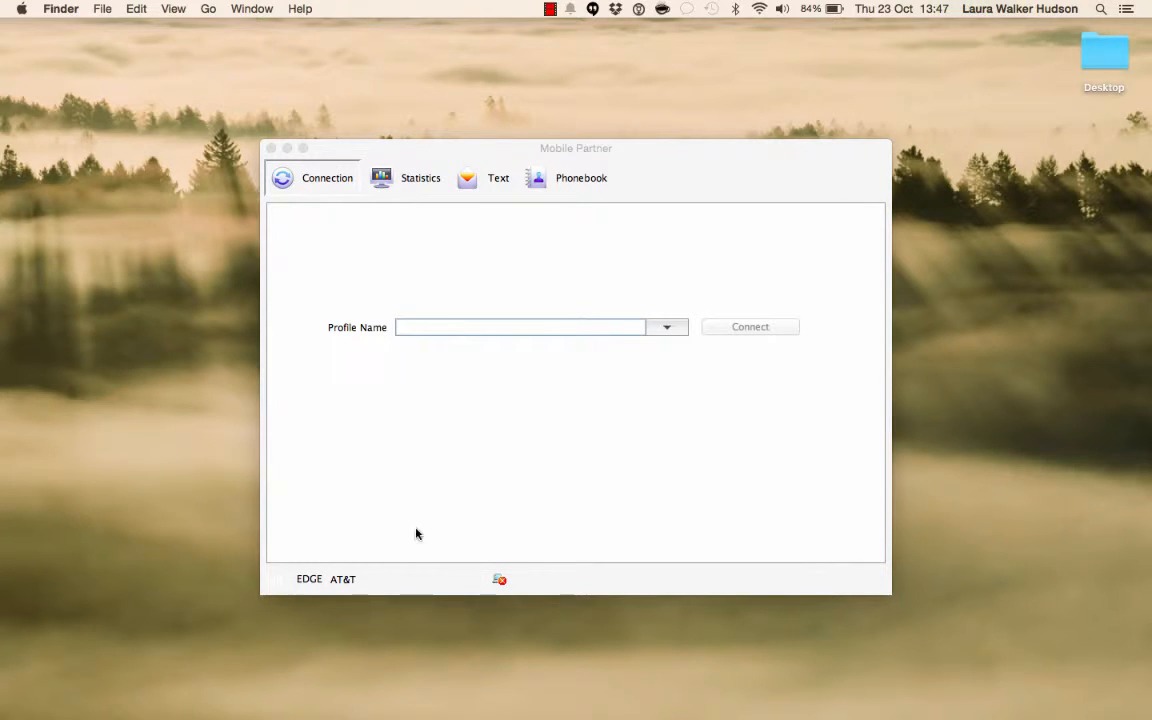
mouse_move(477, 477)
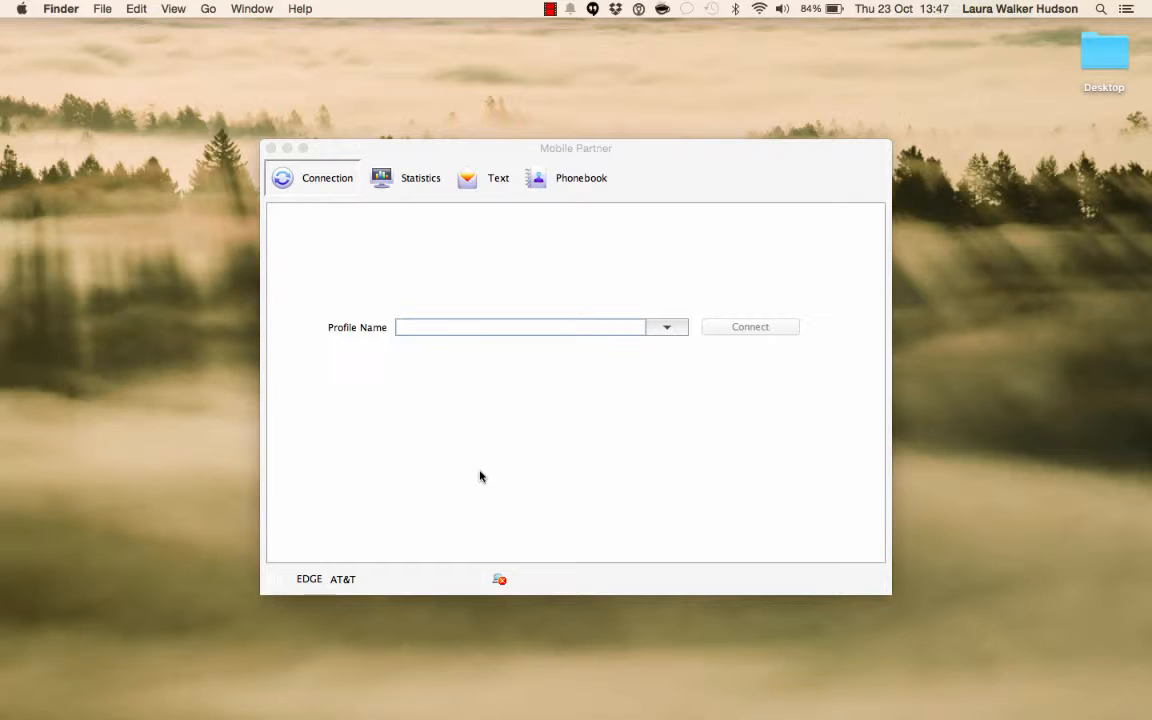
mouse_move(656, 417)
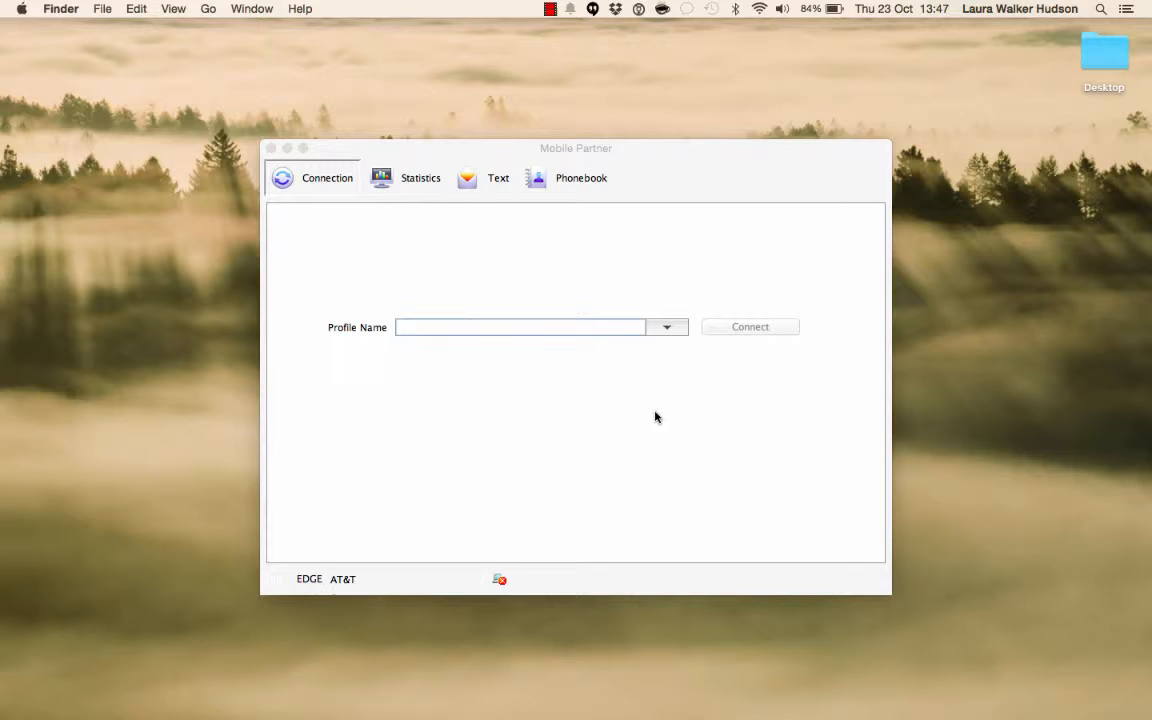
mouse_move(710, 441)
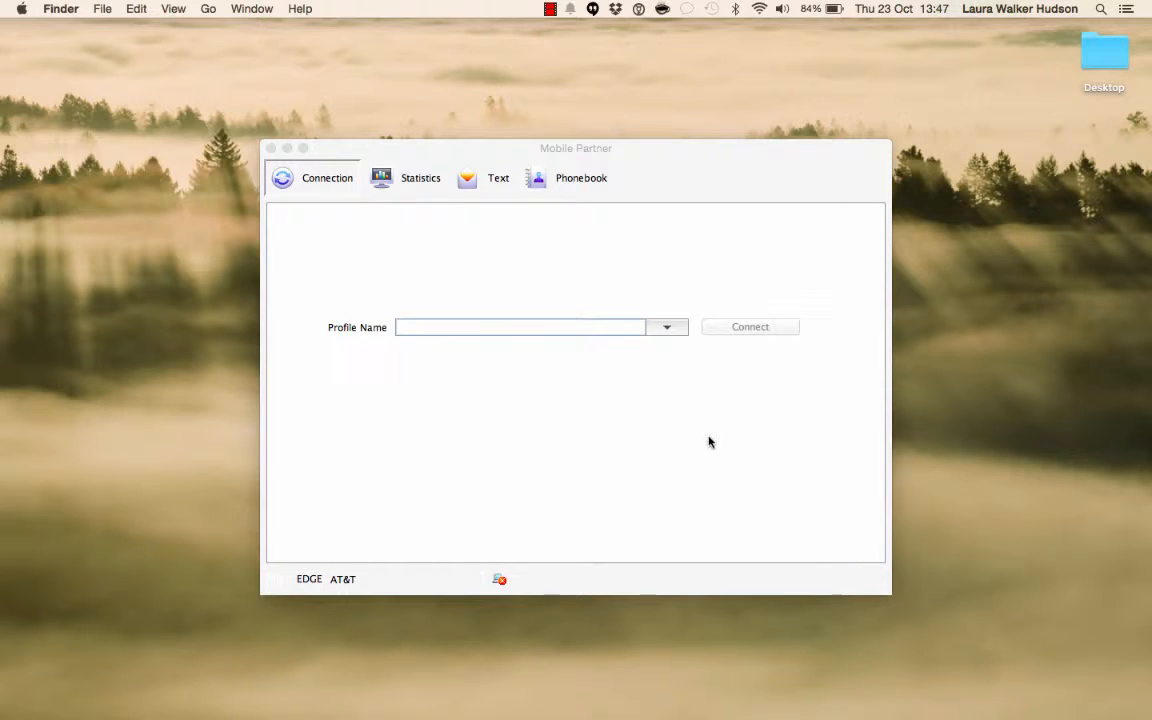
click(519, 327)
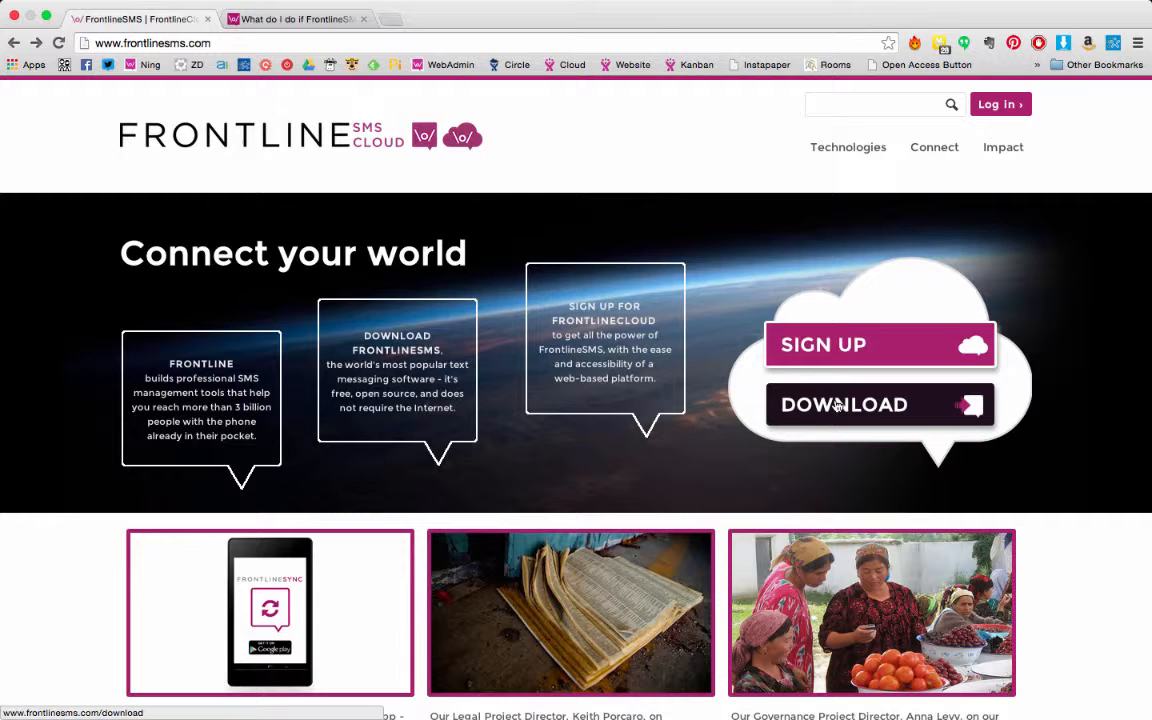
- Download the Mac version of FrontlineSMS from the website's download page
click(844, 404)
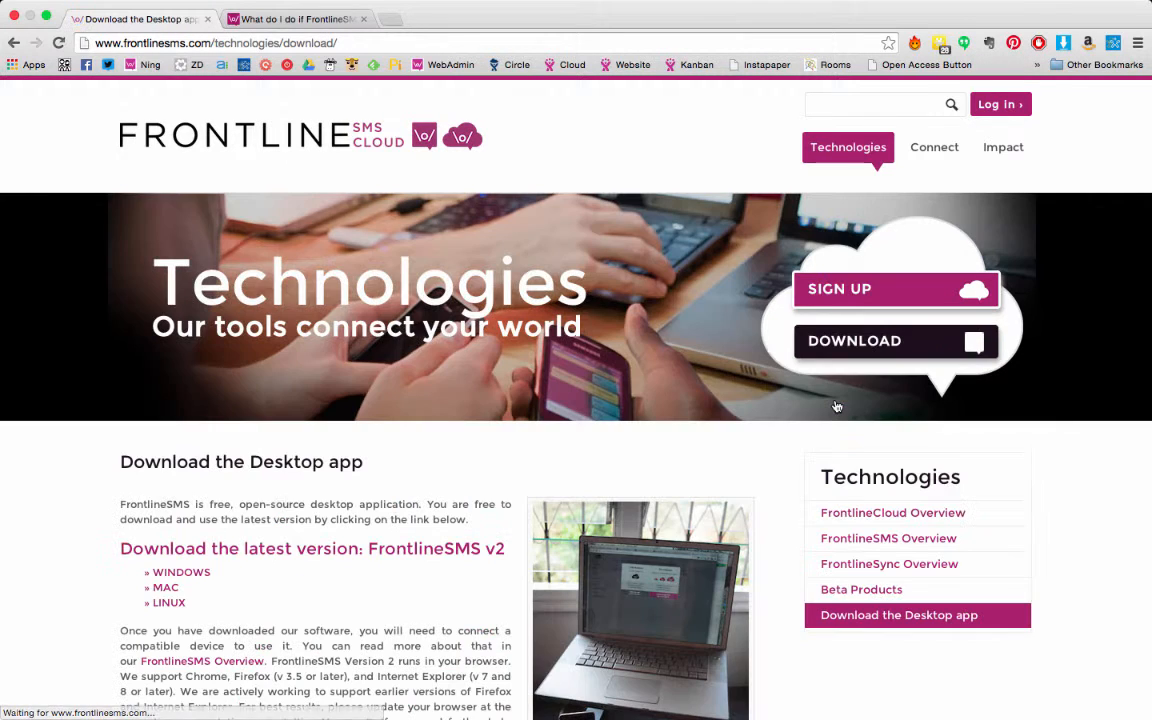
scroll(down, 3)
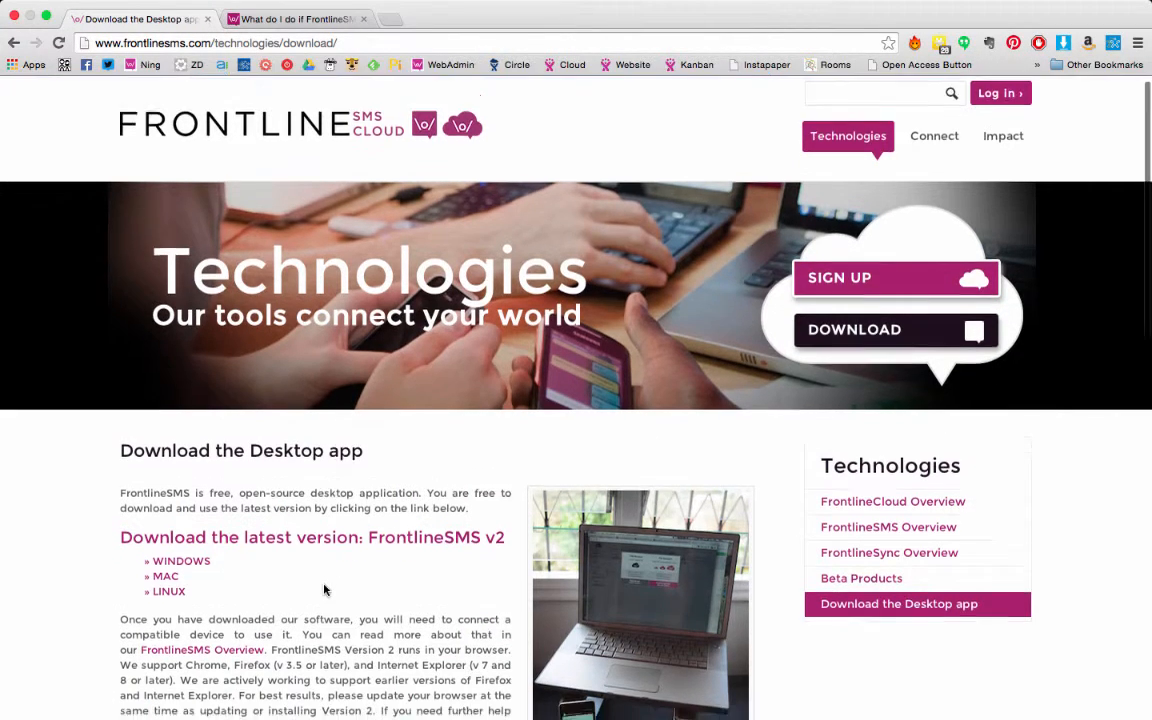
scroll(down, 3)
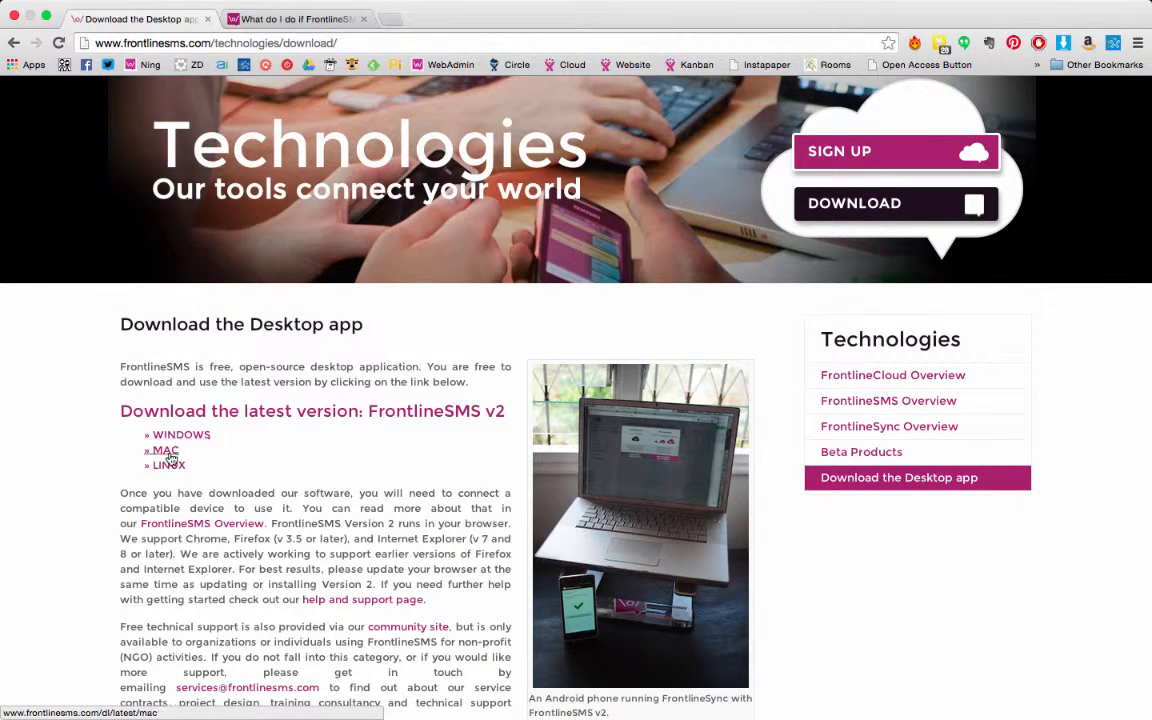
click(164, 451)
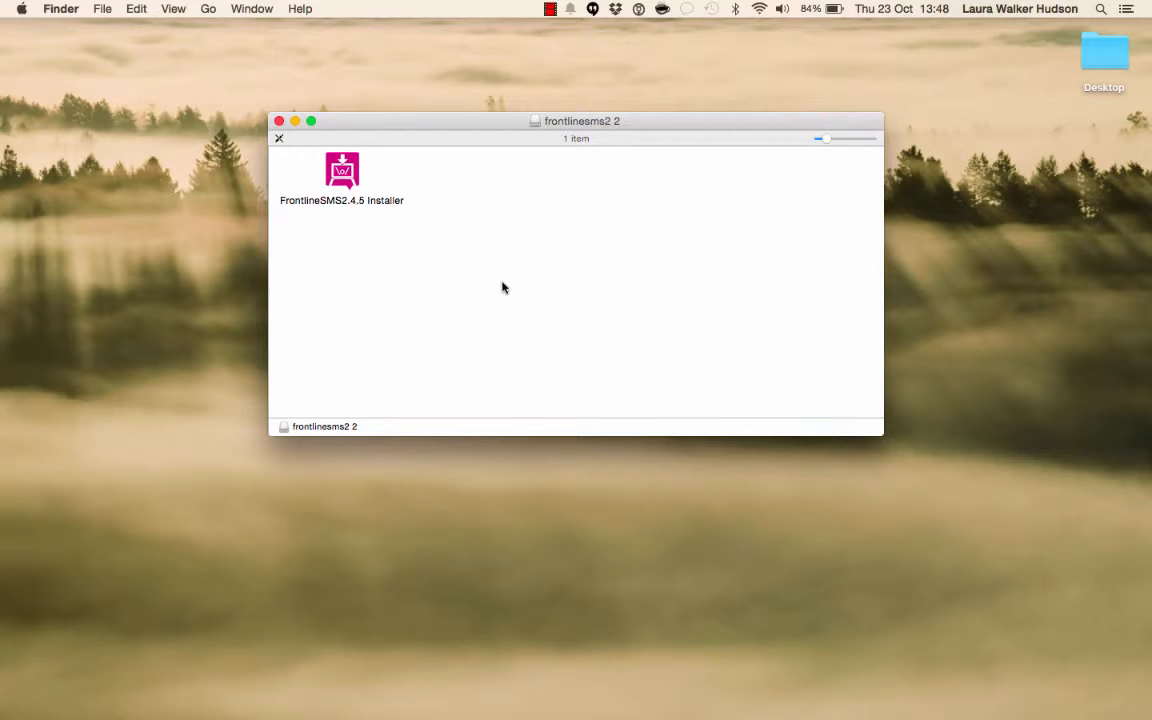
mouse_move(614, 380)
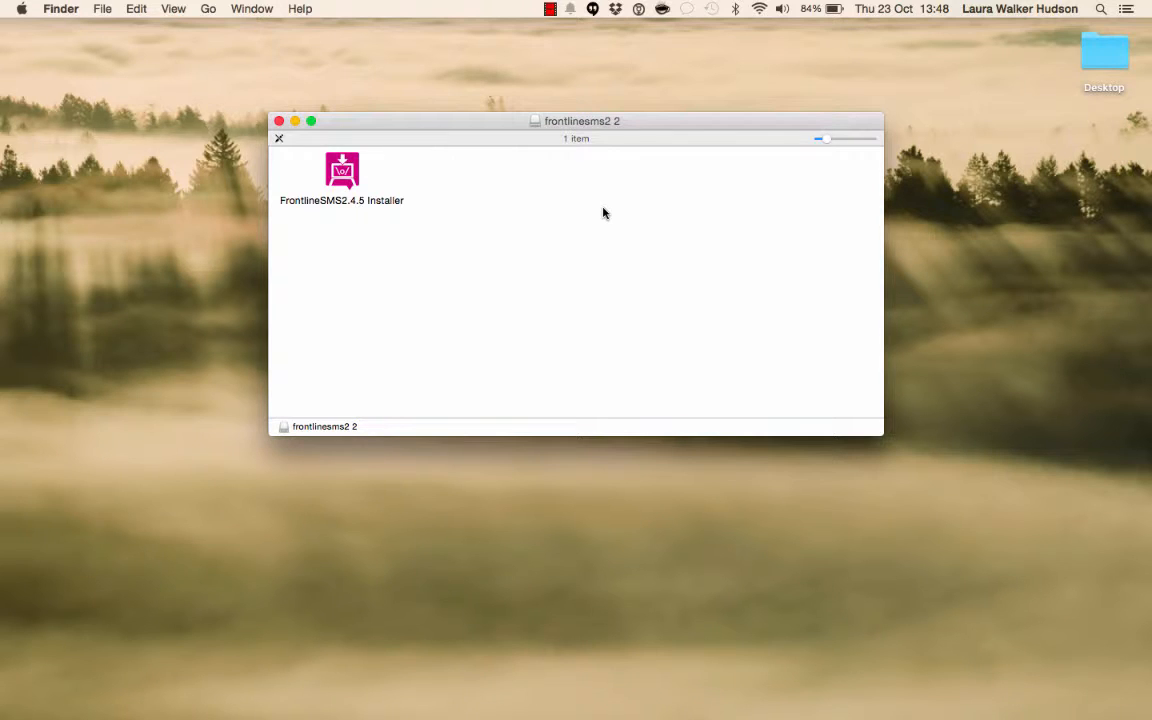
mouse_move(660, 249)
text(FRONT)
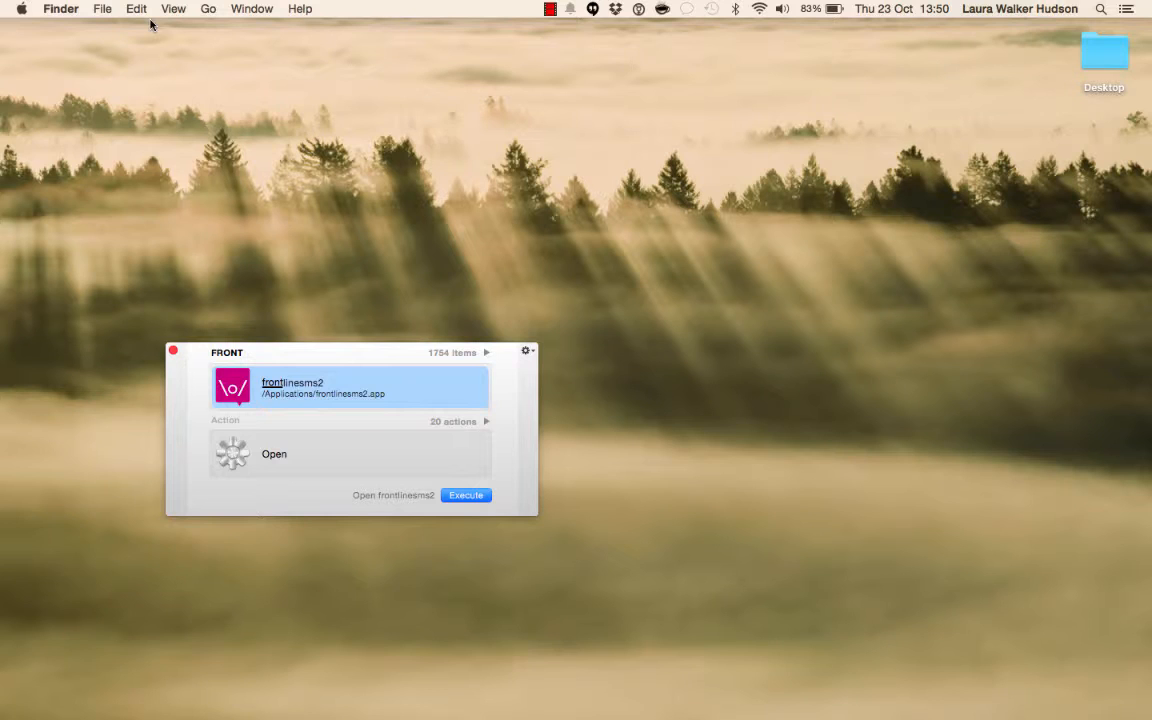
- Launch the installed frontlinesms2 app to show the 2.4.5 loading screen
click(465, 495)
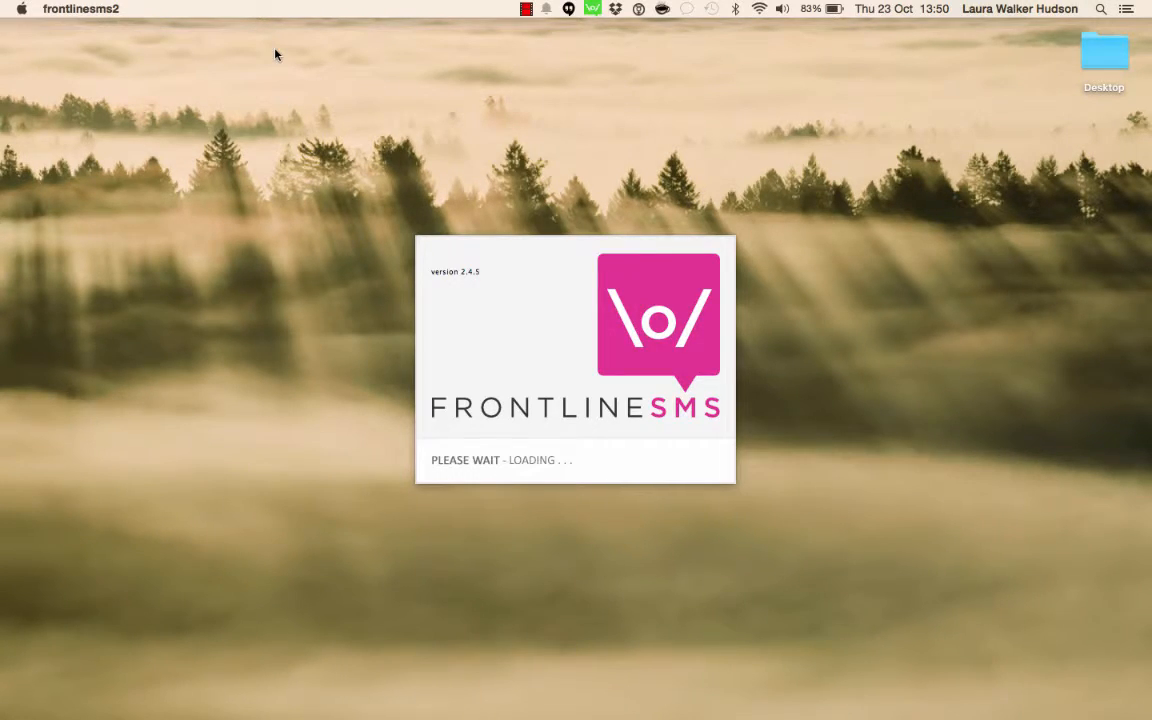
mouse_move(590, 31)
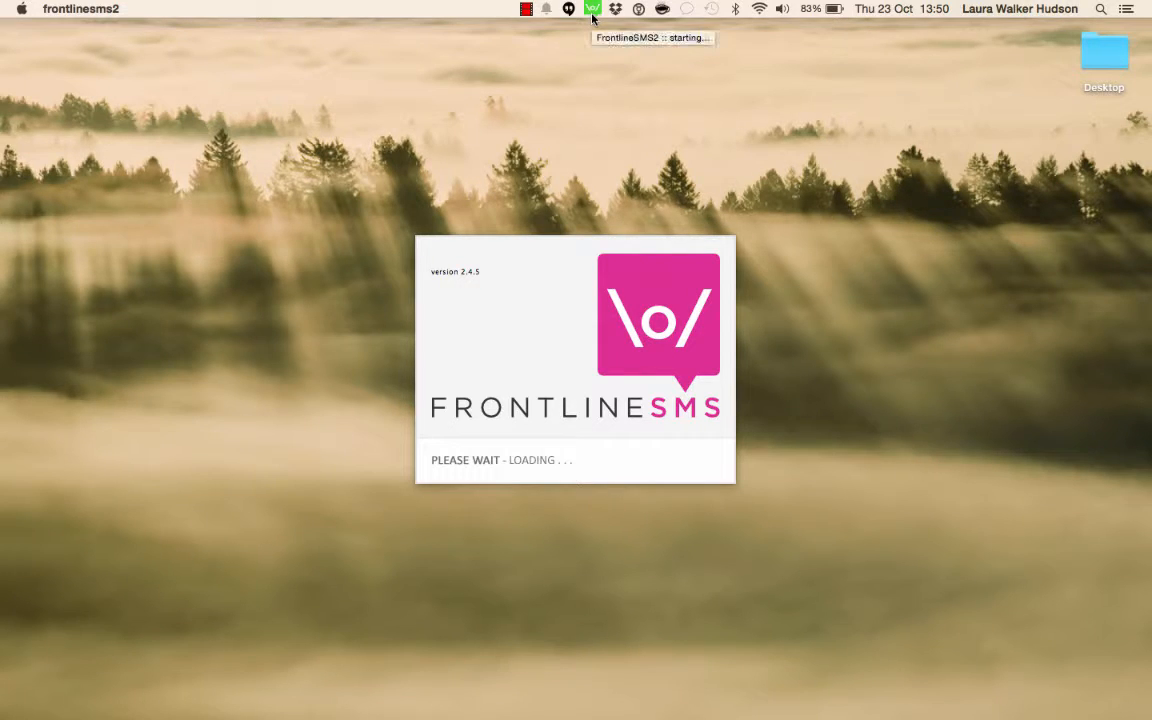
mouse_move(562, 84)
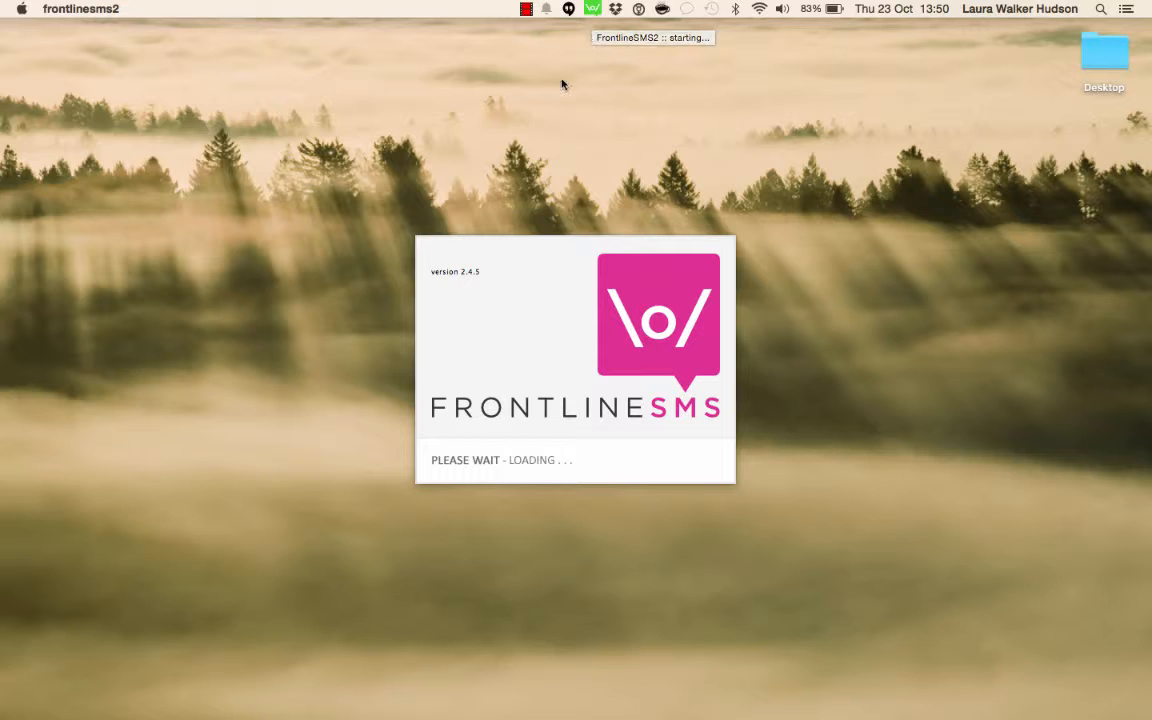
mouse_move(464, 319)
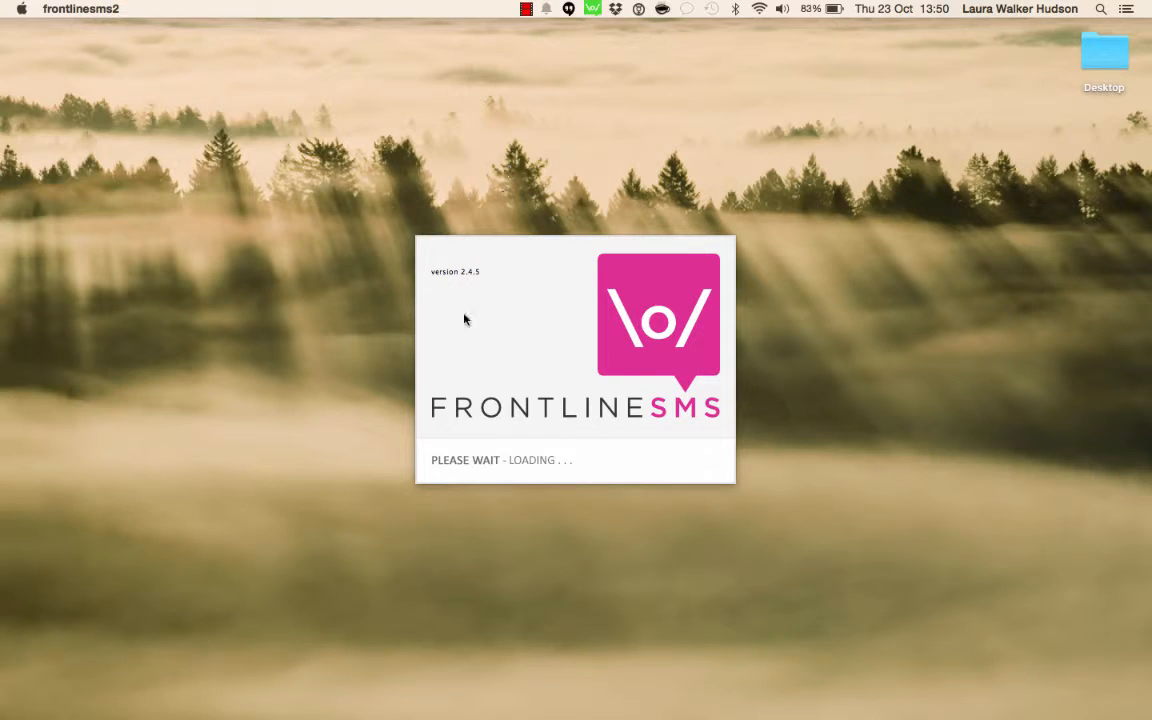
mouse_move(510, 295)
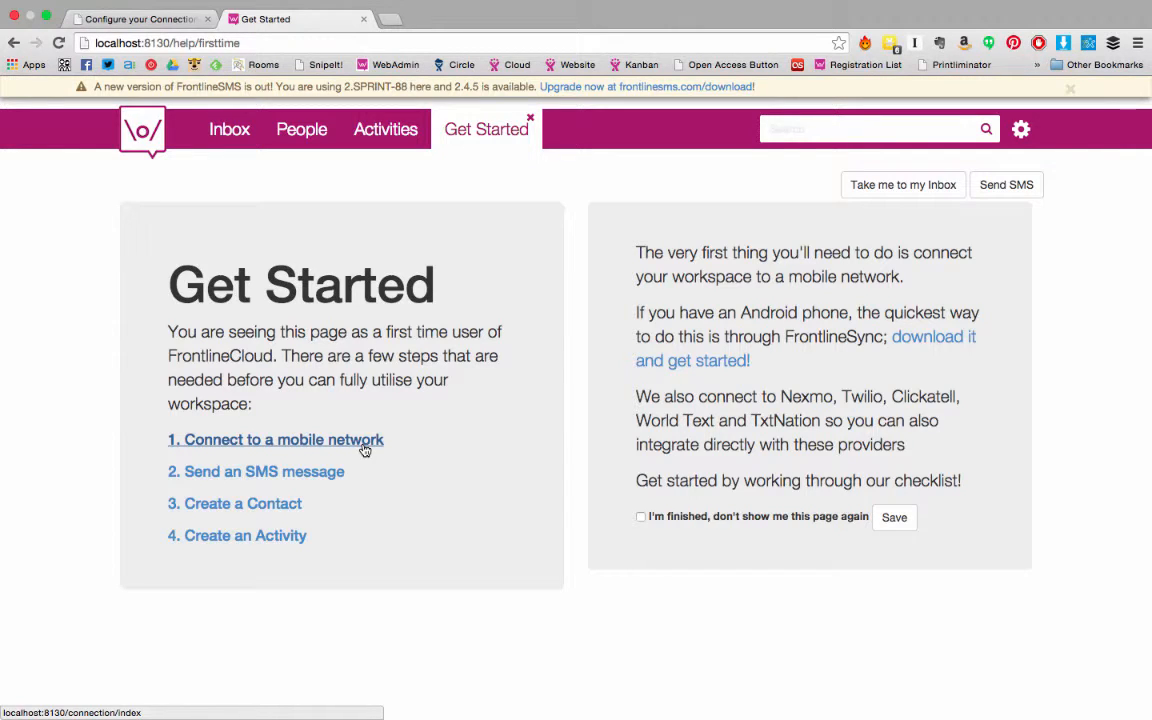
mouse_move(480, 235)
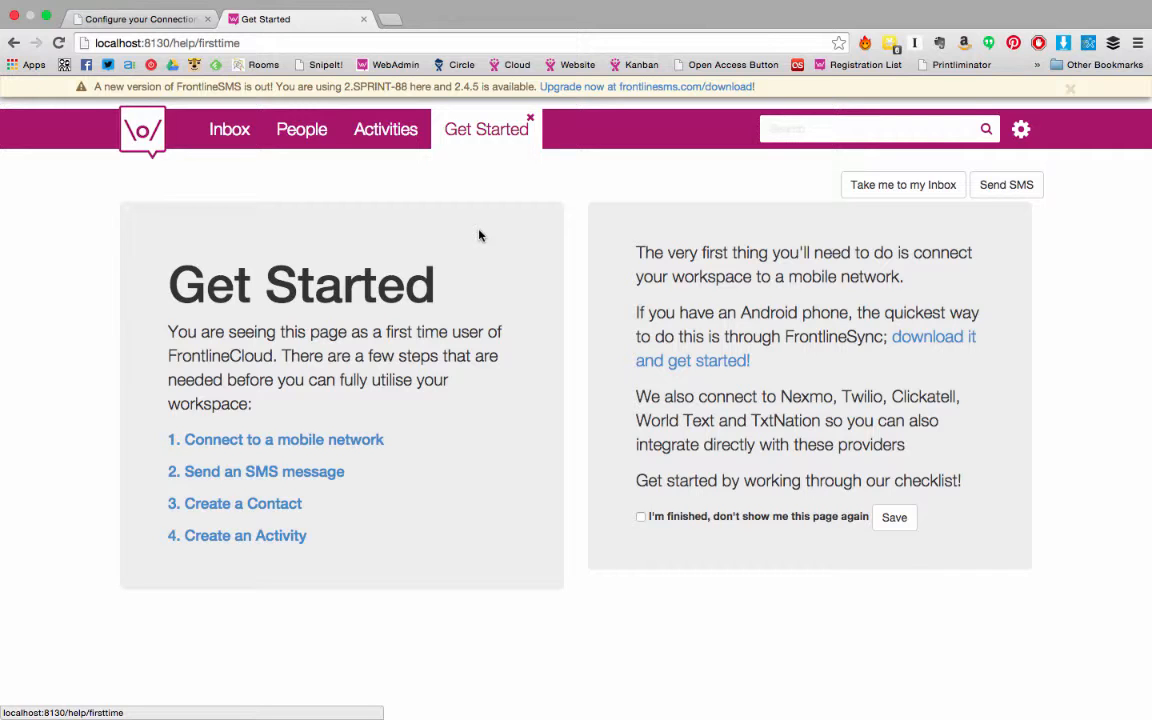
- Choose 'Connect to a mobile network' on the Get Started page
click(275, 439)
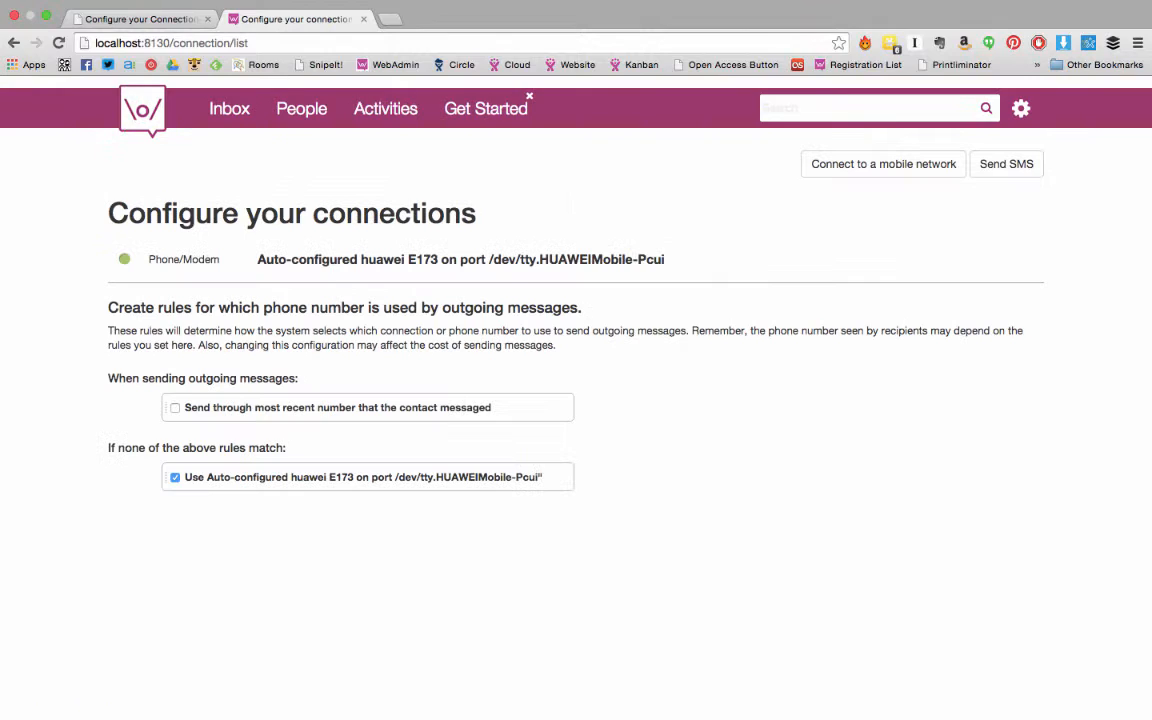